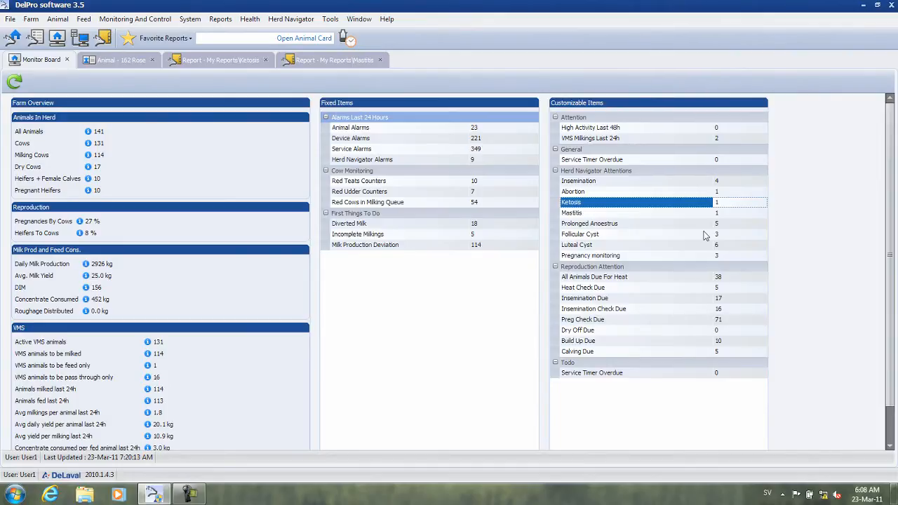
pyautogui.moveTo(694, 214)
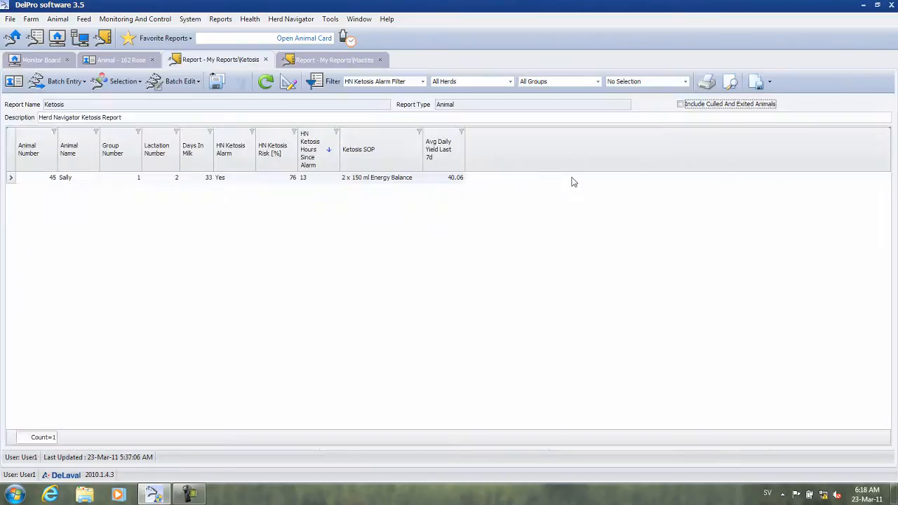
pyautogui.moveTo(59, 182)
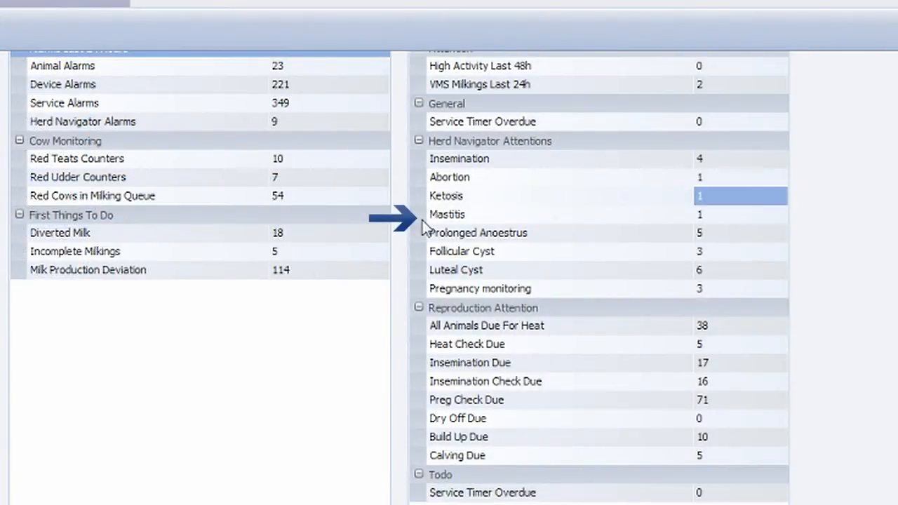
pyautogui.moveTo(434, 224)
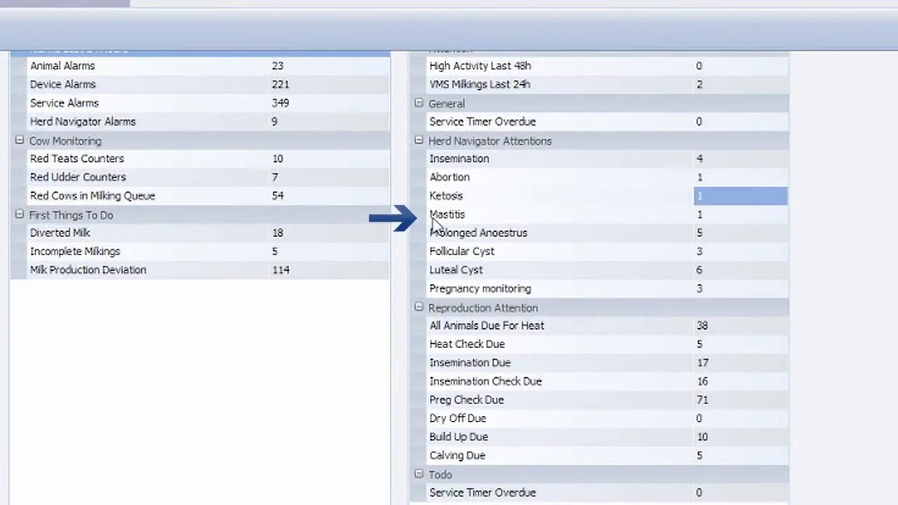
# Select the Mastitis row under Herd Navigator Attentions on the Monitor Board.
pyautogui.click(447, 214)
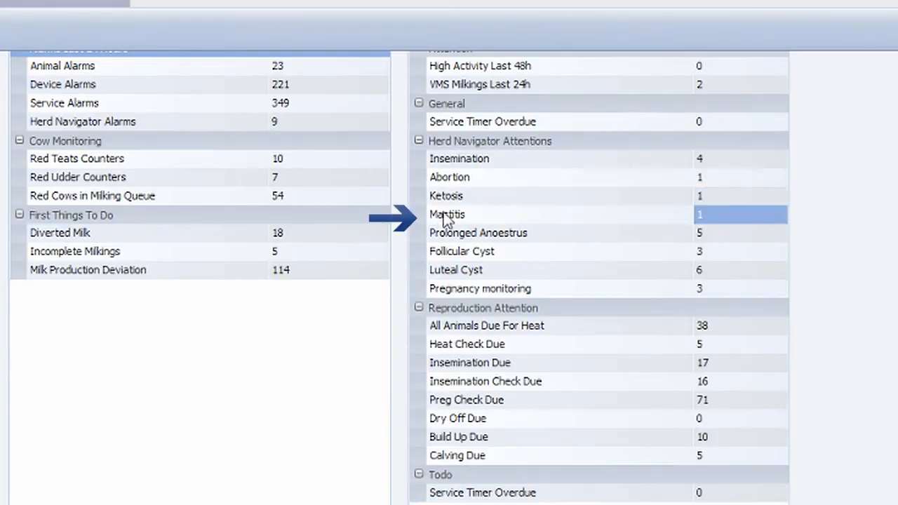
# Open the Mastitis report showing the chronic cow at 77% risk and its no-treatment SOP.
pyautogui.click(446, 214)
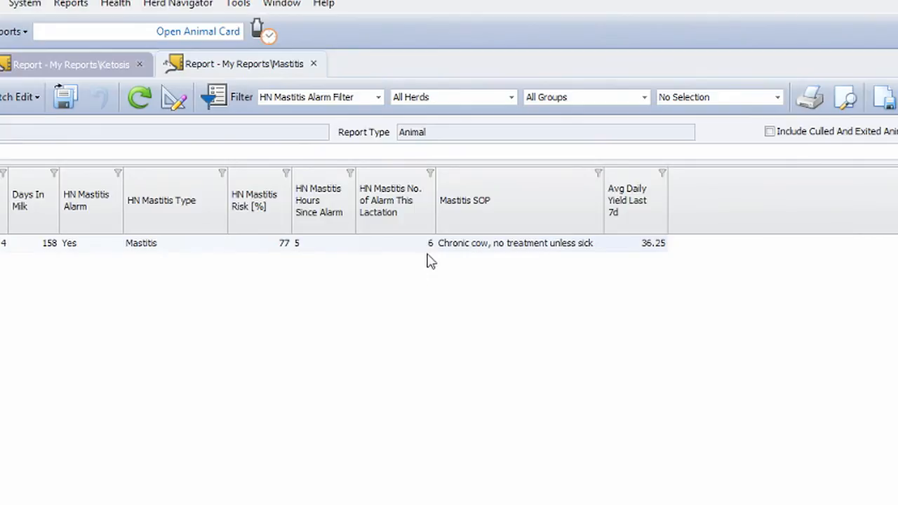
pyautogui.moveTo(462, 261)
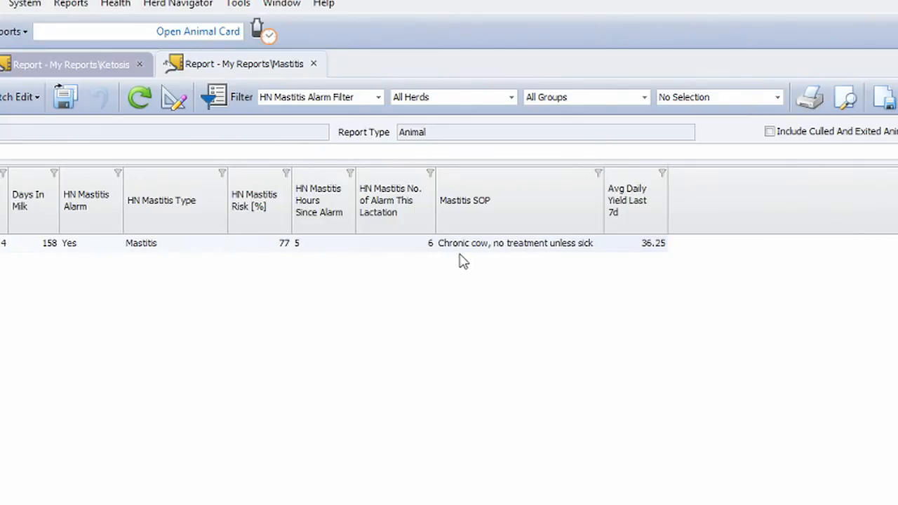